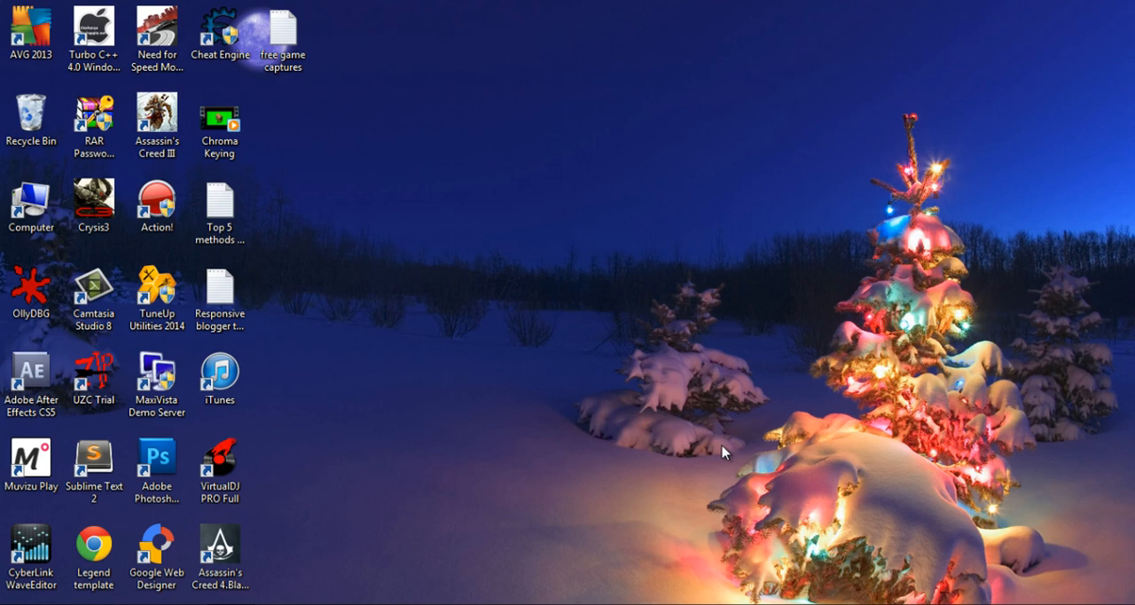
mouse_move(601, 486)
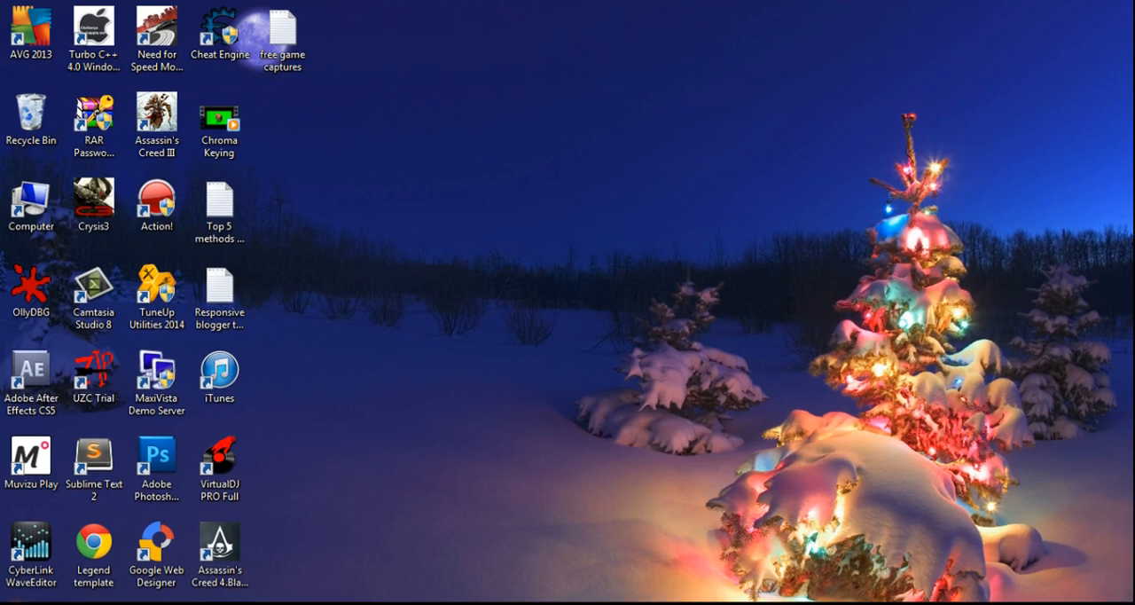
Search the Start menu for 'mo' so Movie Maker appears in the results
left_click(9, 601)
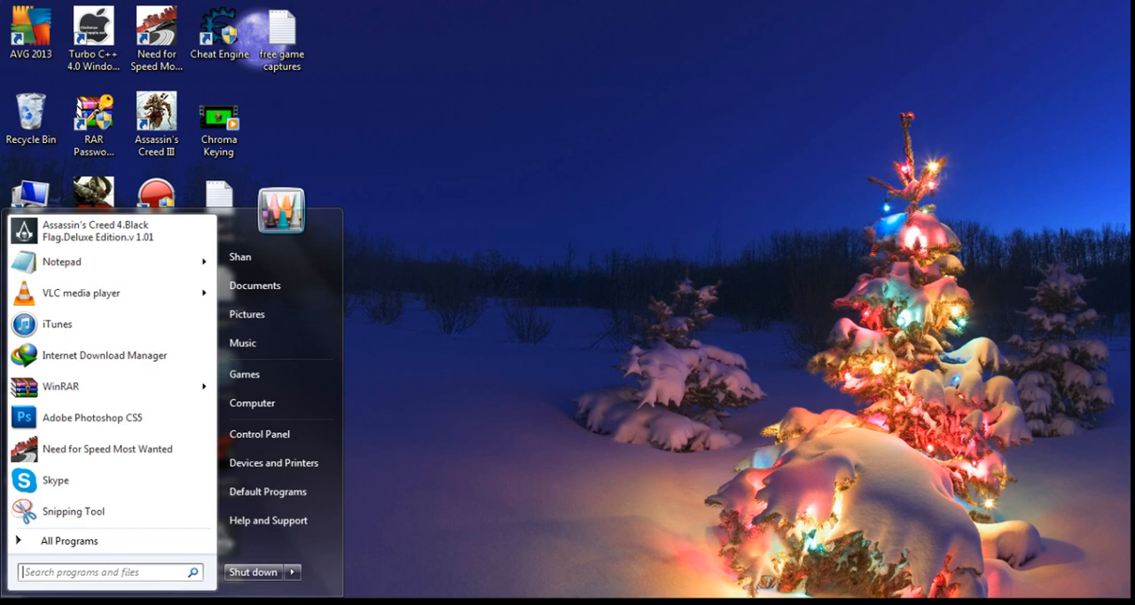
type("mo")
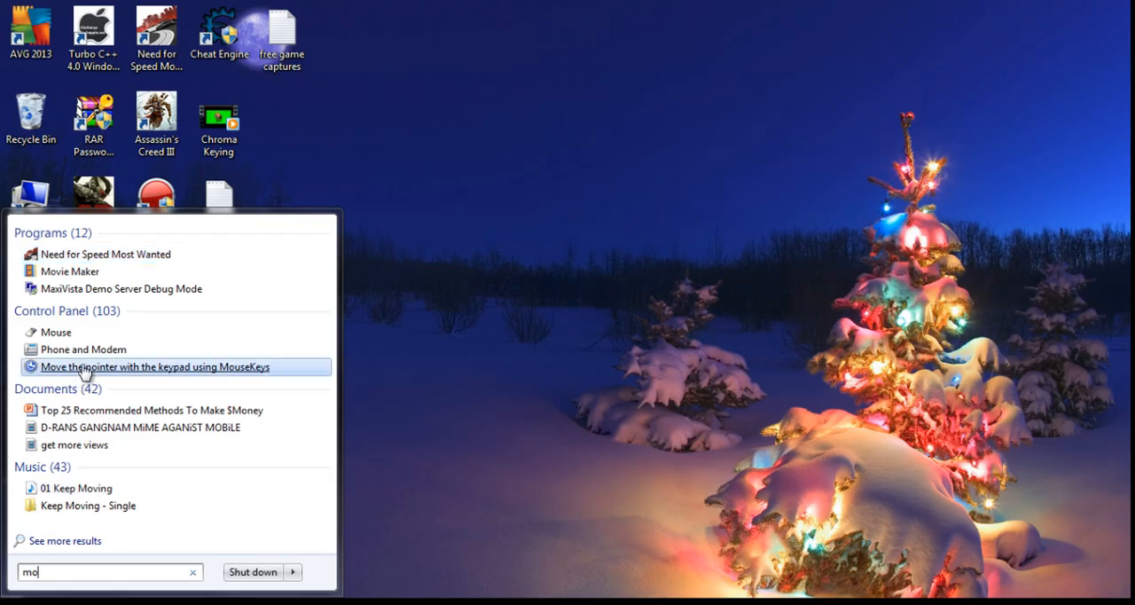
Launch Movie Maker and add the 'top 5 game recorders' video from D:\videos to the project
left_click(71, 270)
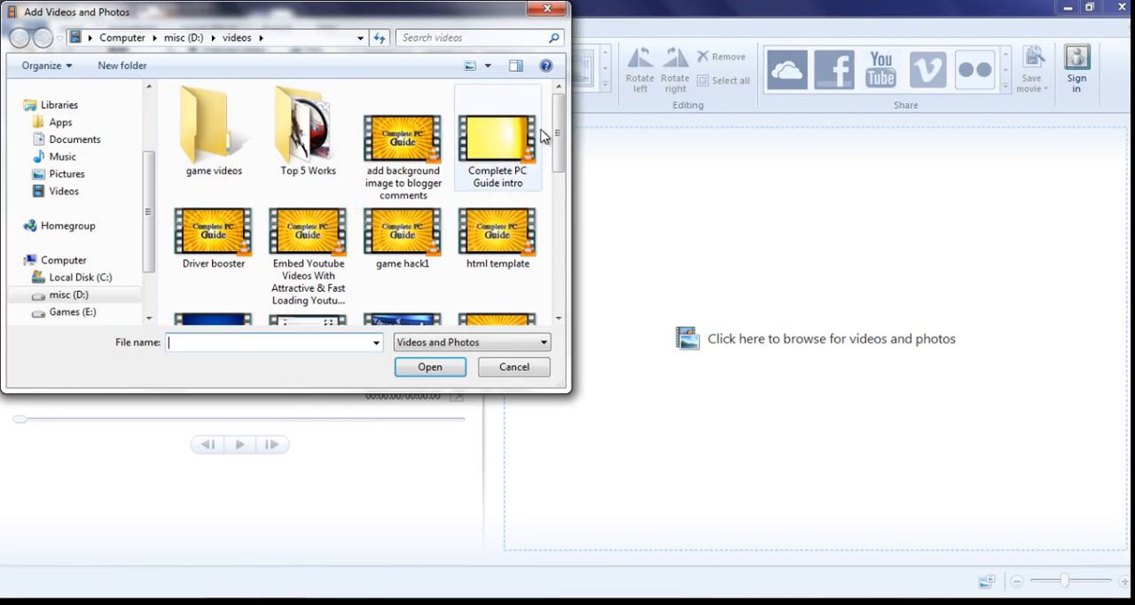
scroll("down", 3)
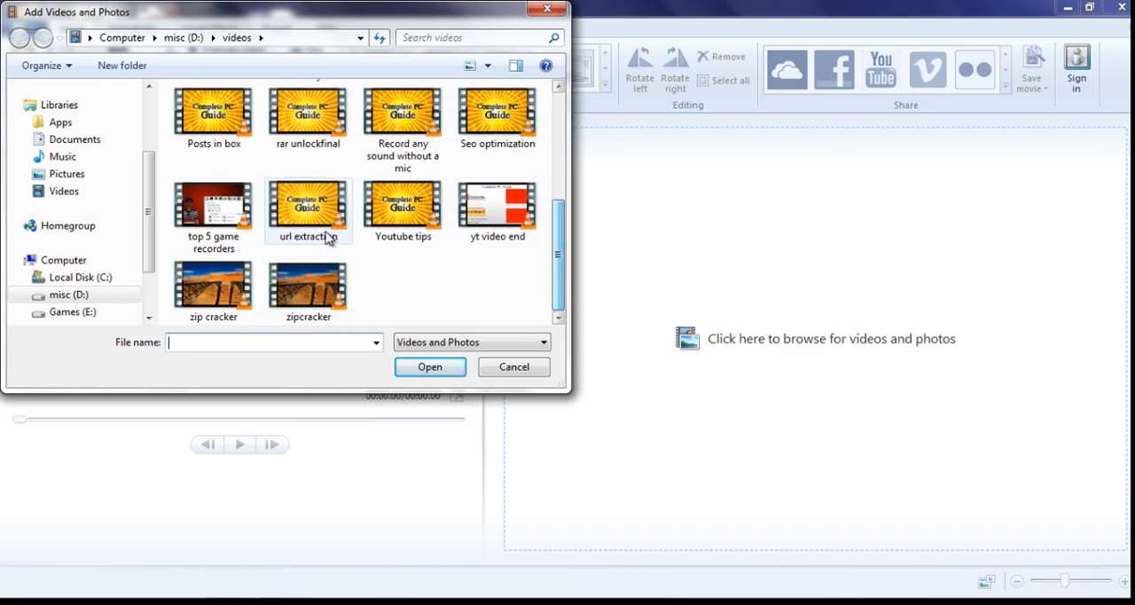
mouse_move(227, 221)
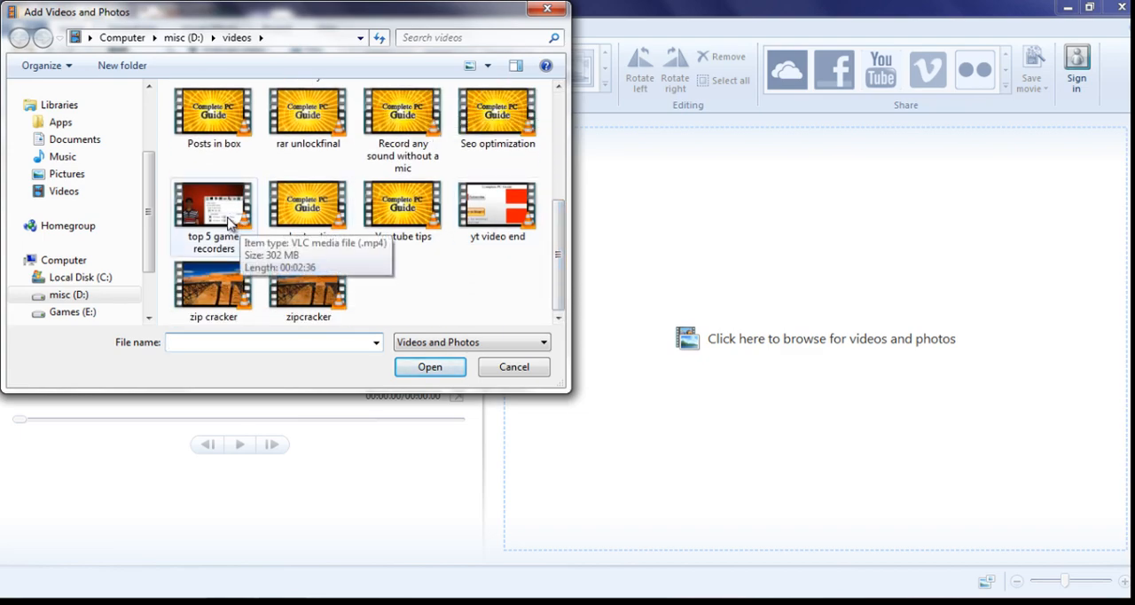
left_click(213, 209)
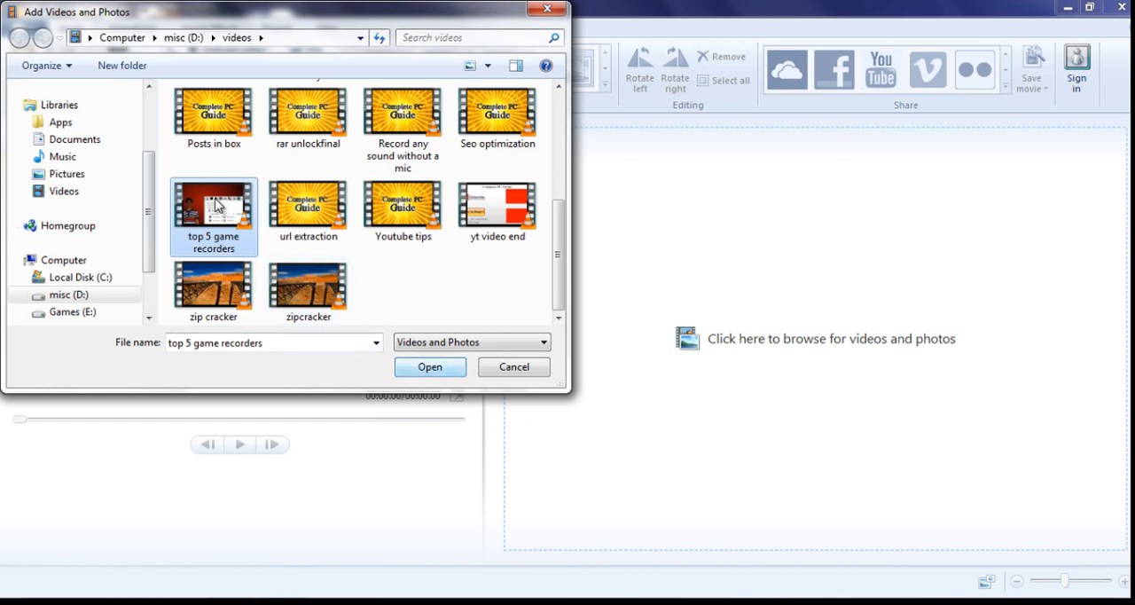
mouse_move(470, 277)
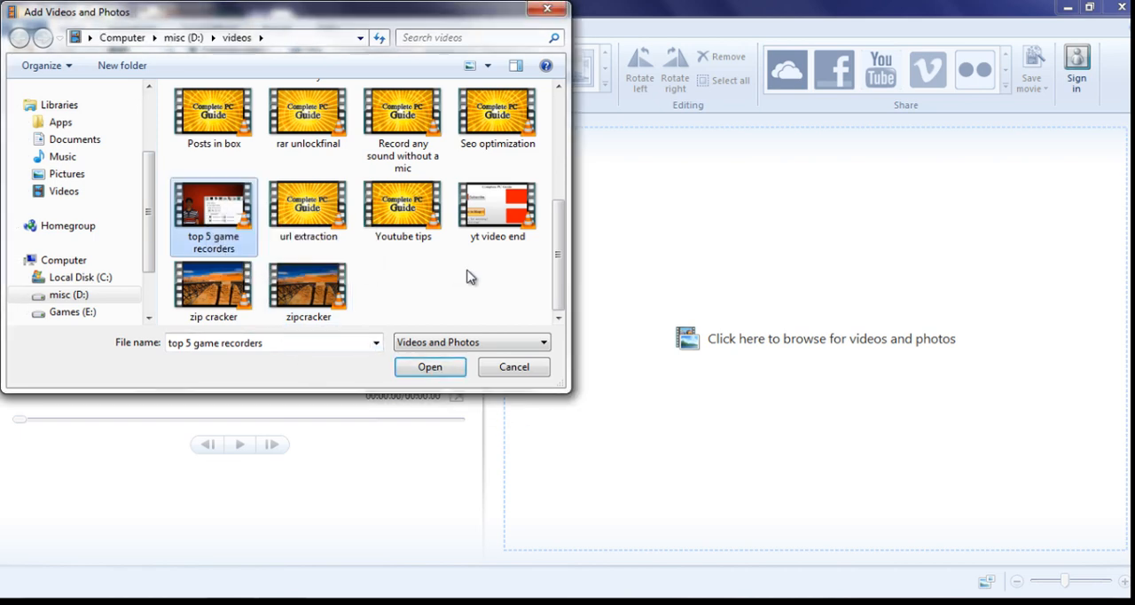
mouse_move(399, 317)
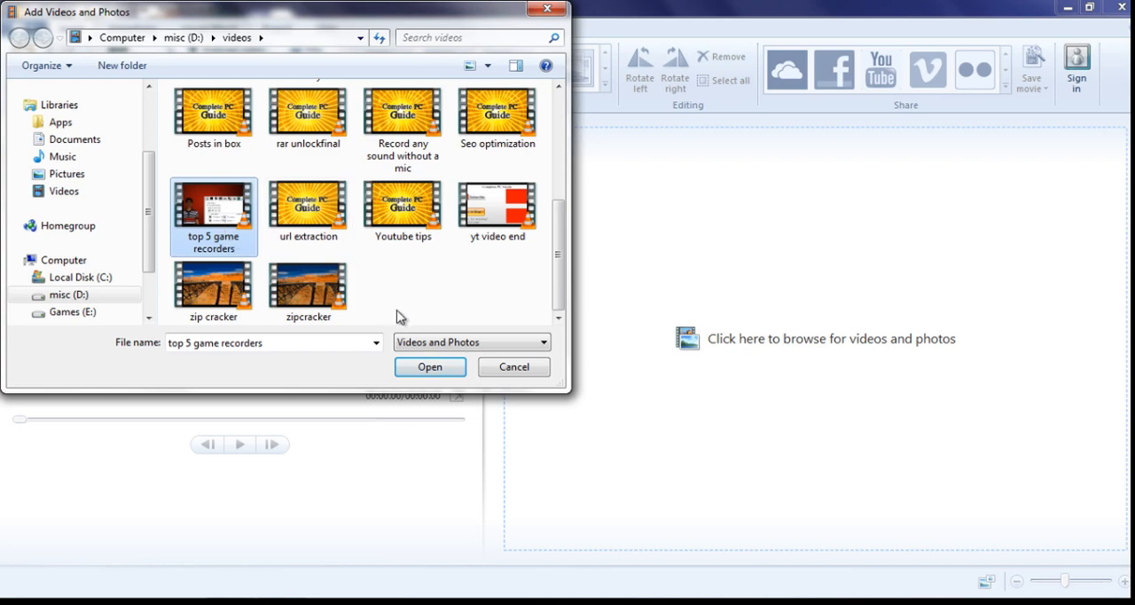
left_click(429, 365)
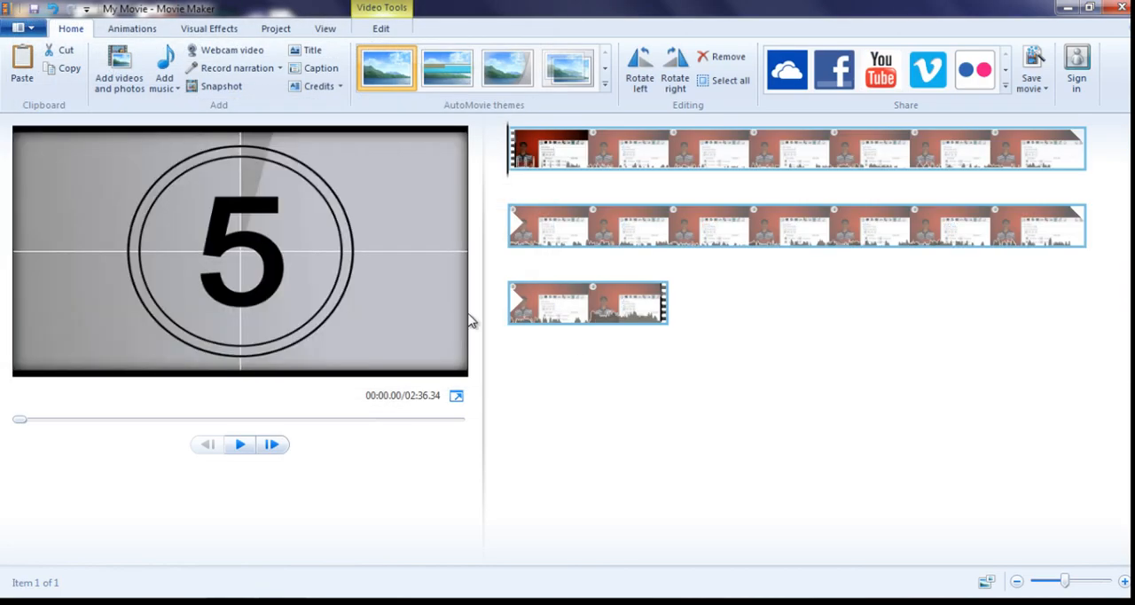
From the File menu choose Save movie to reach the Save Movie export dialog
left_click(22, 29)
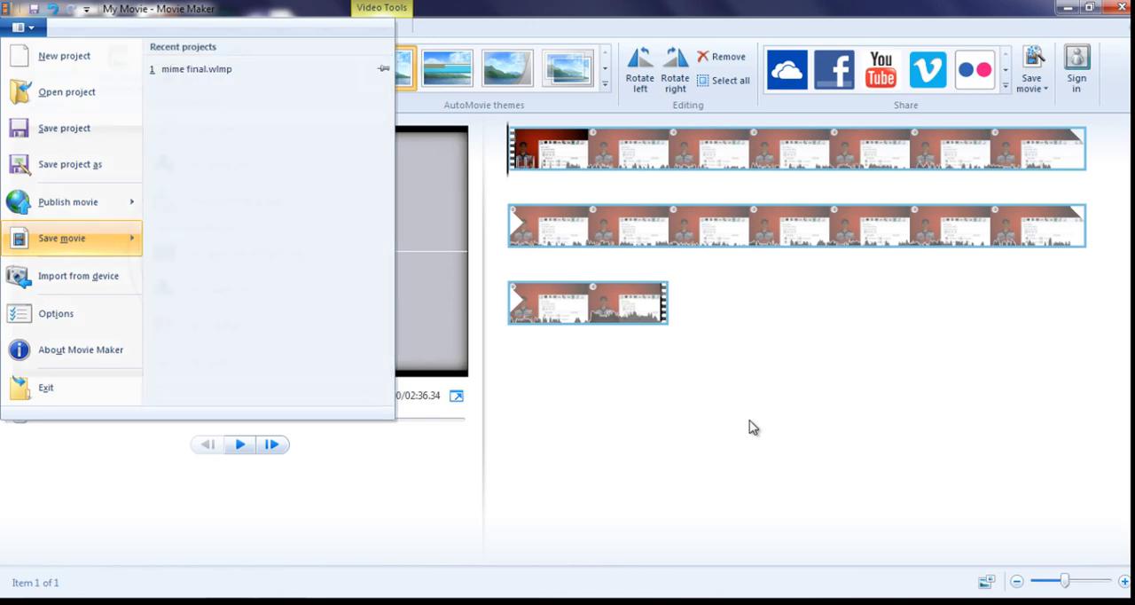
mouse_move(71, 203)
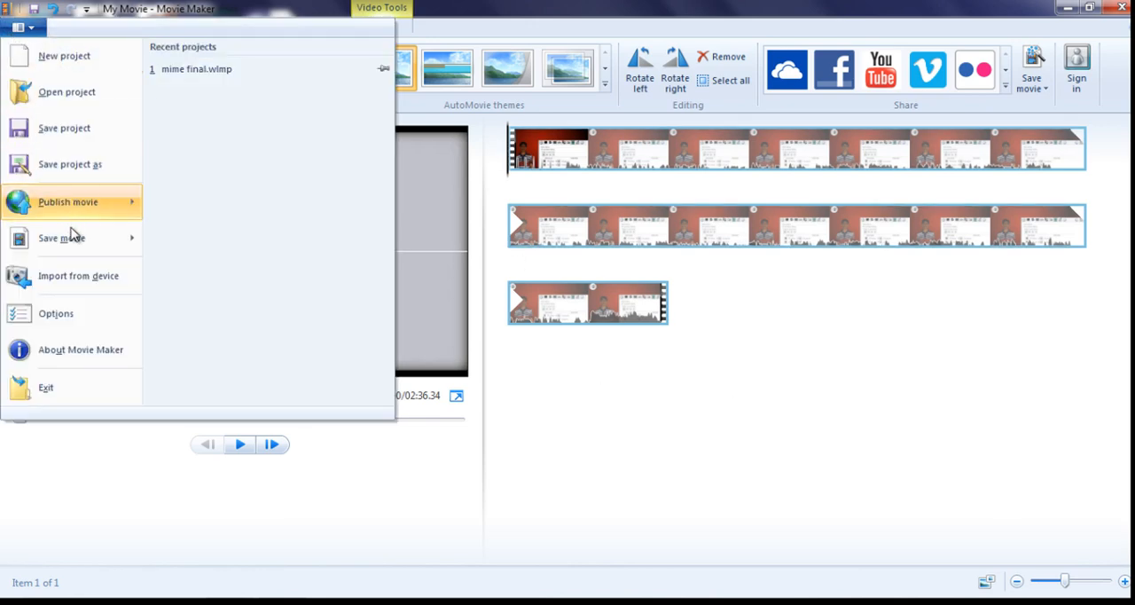
left_click(62, 238)
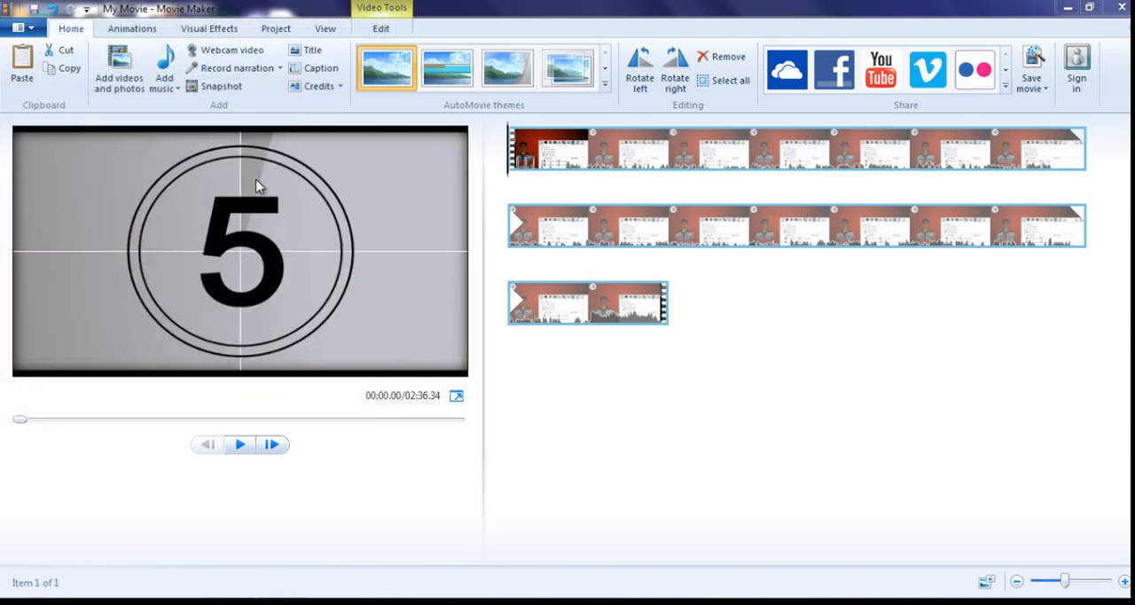
left_click(1032, 68)
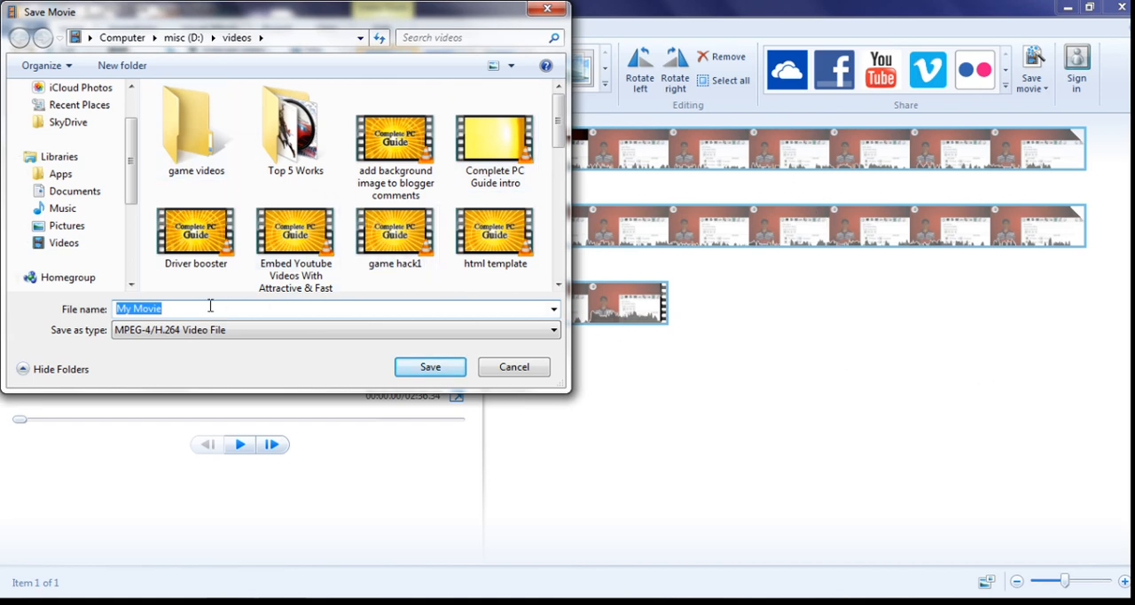
Save the movie as 'top 5 recorder' in MPEG-4/H.264 format in the videos folder
type("top 5 game")
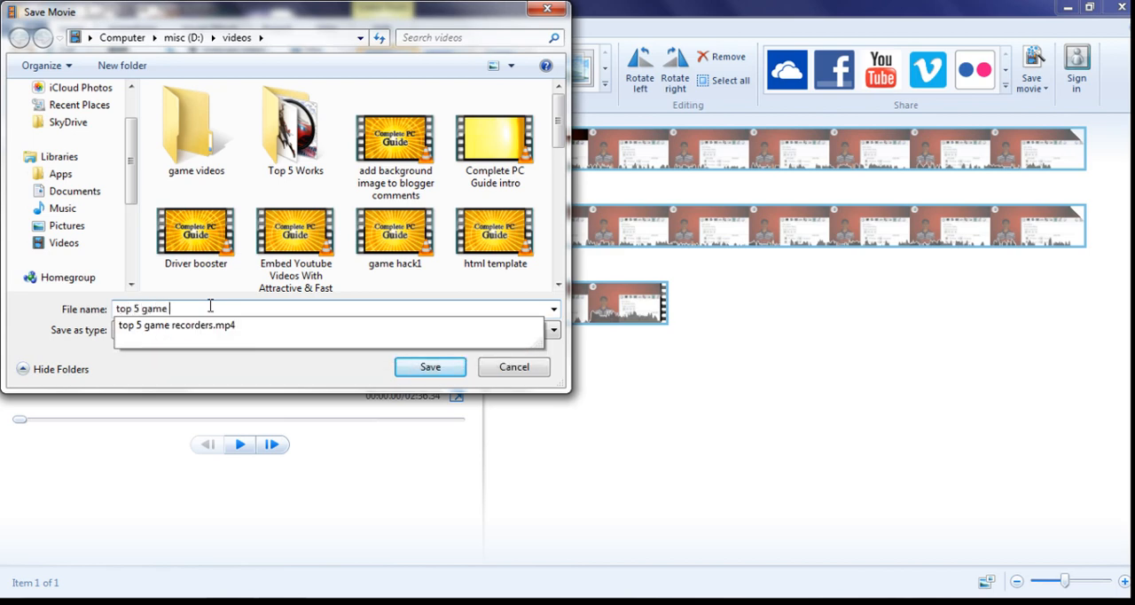
type("recorder1")
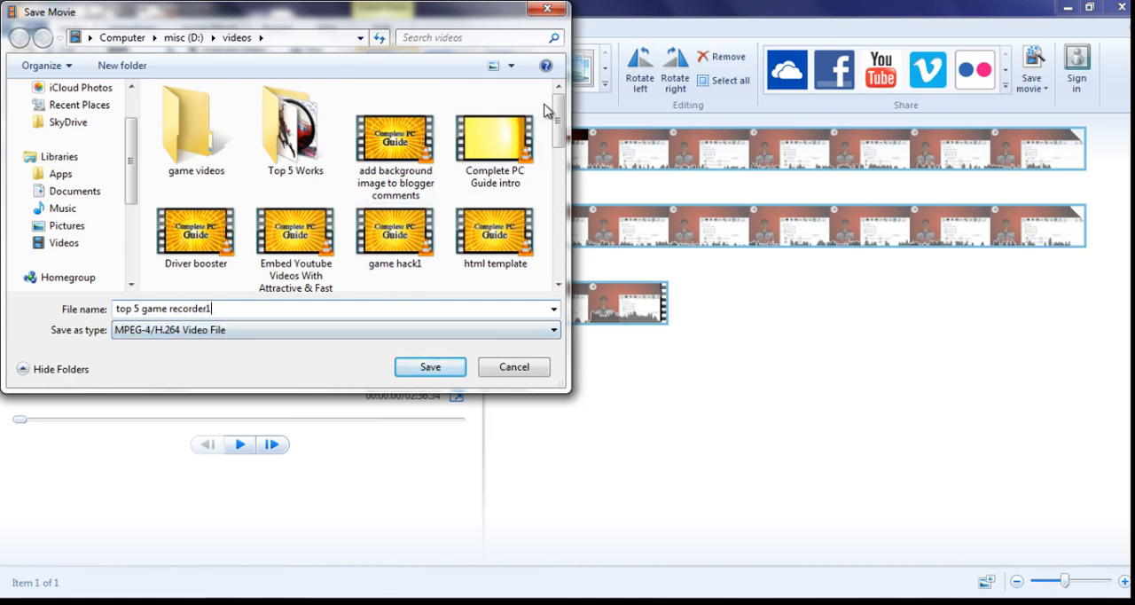
scroll("down", 3)
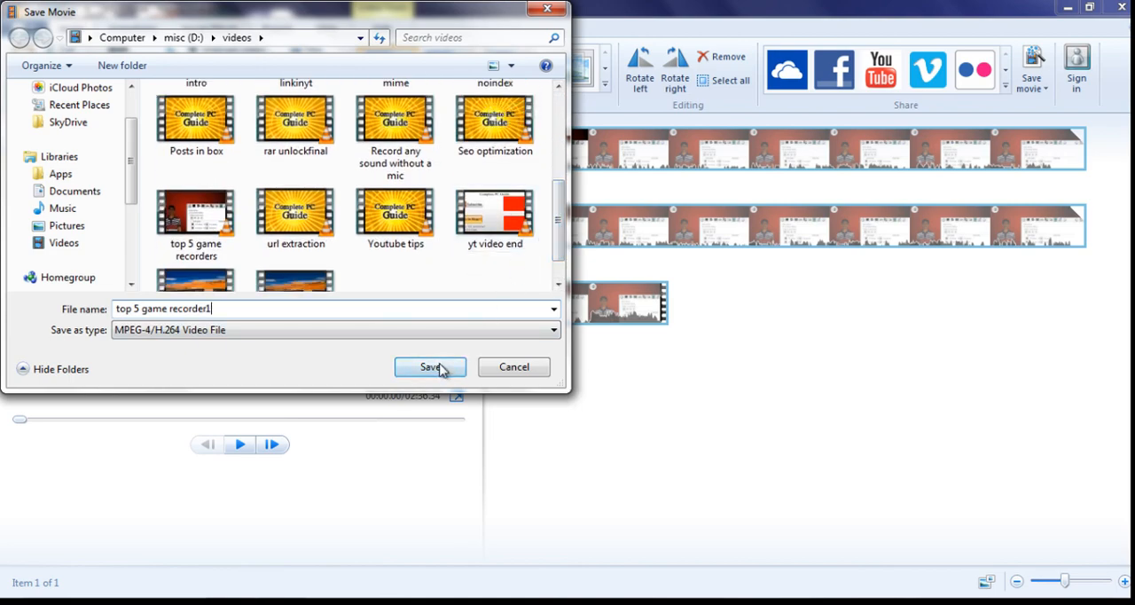
left_click(429, 366)
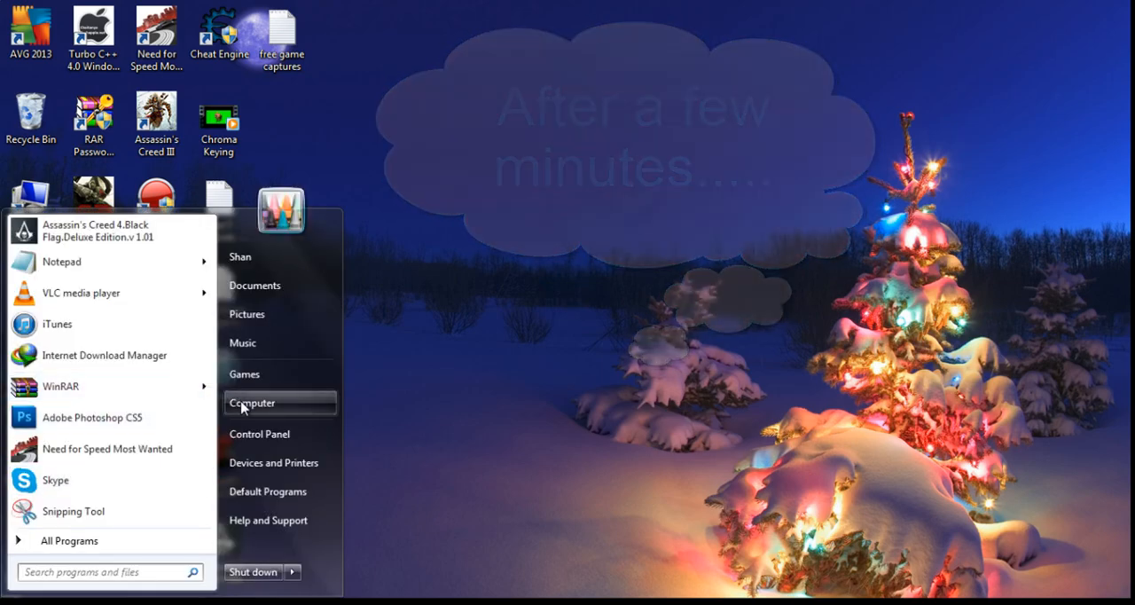
Go to Computer from the Start menu to browse to the D: videos folder
left_click(251, 403)
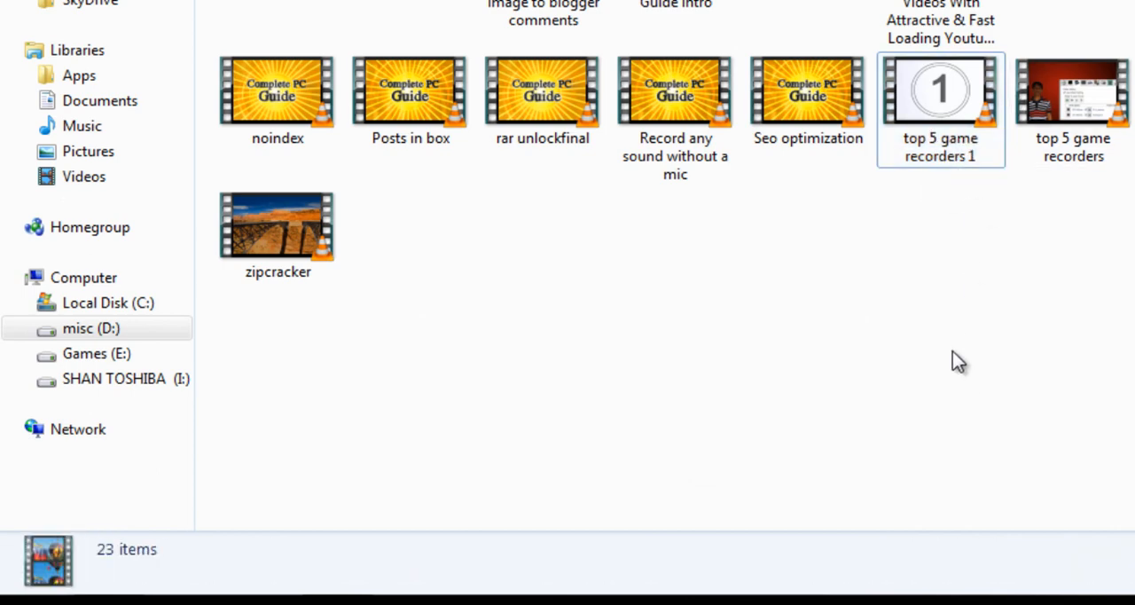
Check the 'top 5 game recorders 1' copy at 33.8 MB against the 302 MB original
left_click(939, 88)
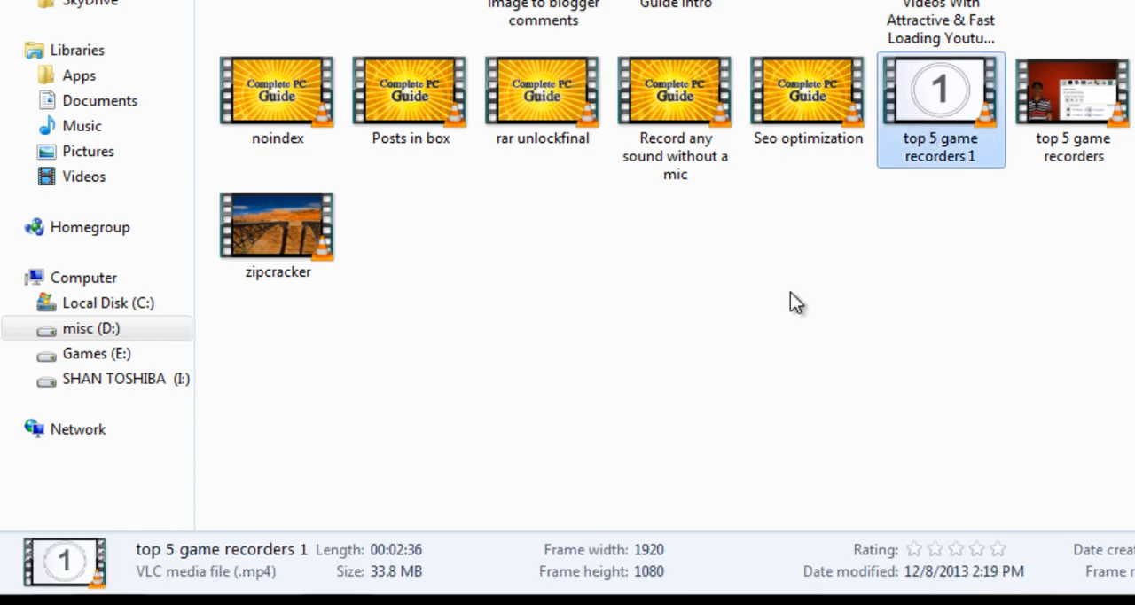
mouse_move(621, 459)
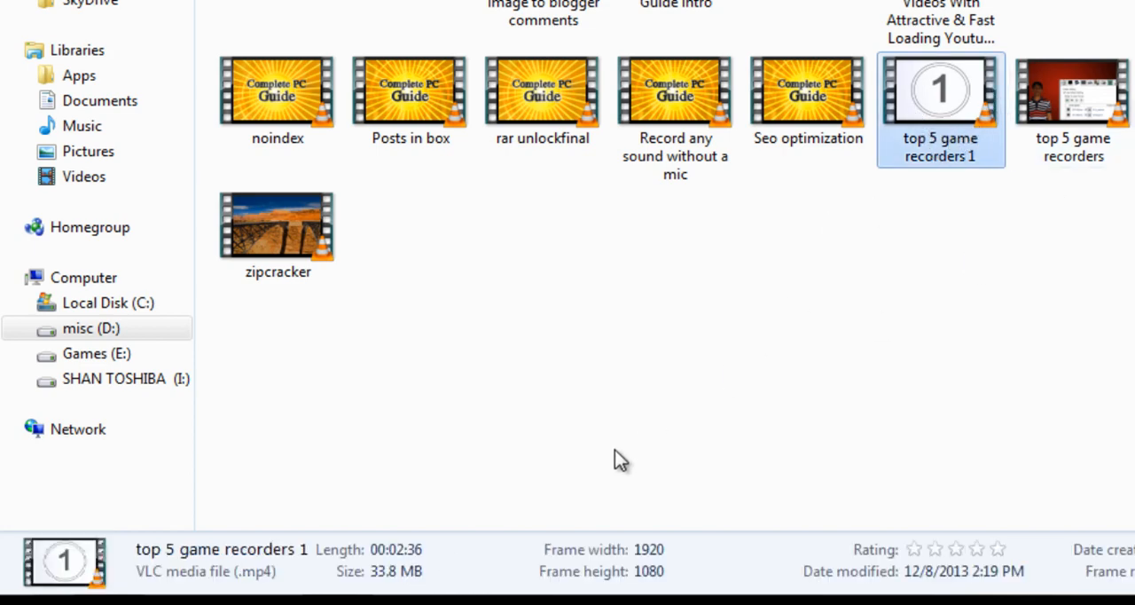
mouse_move(943, 139)
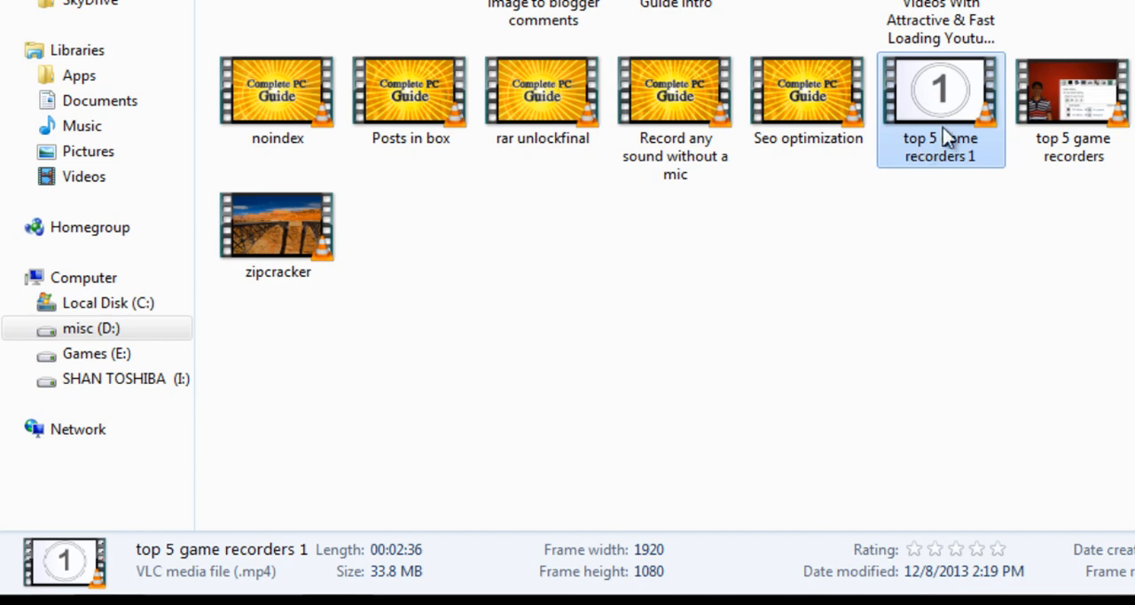
left_click(1073, 92)
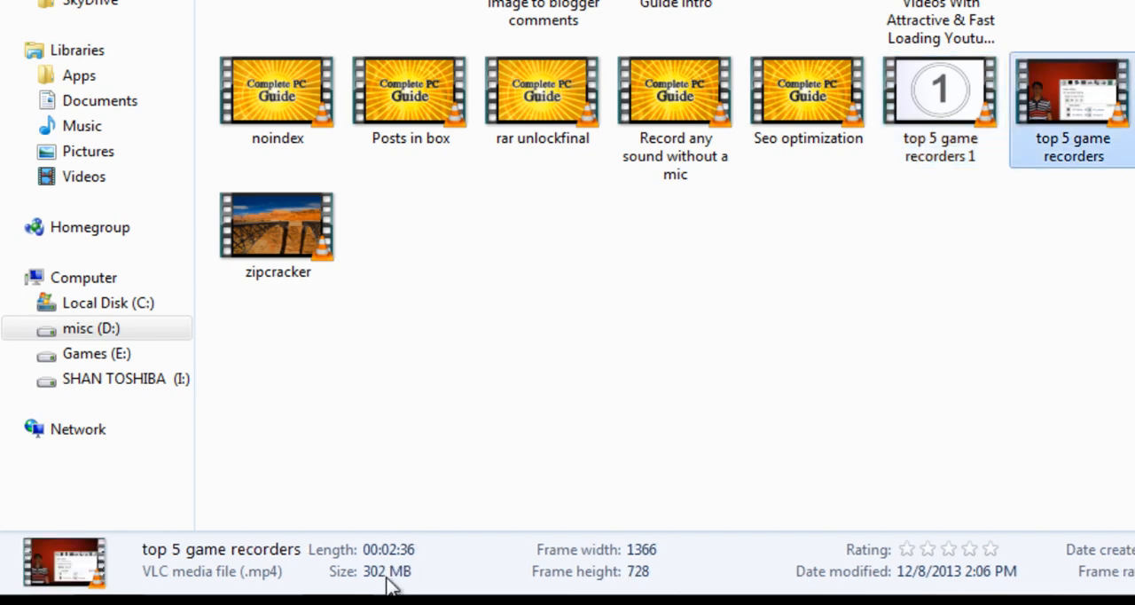
left_click(939, 98)
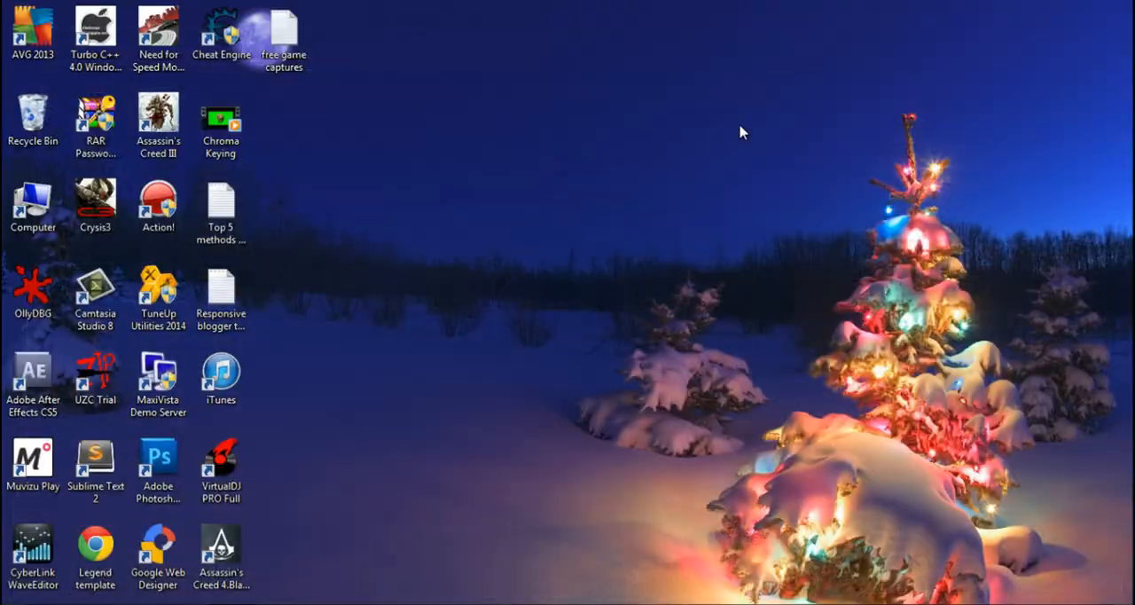
mouse_move(720, 142)
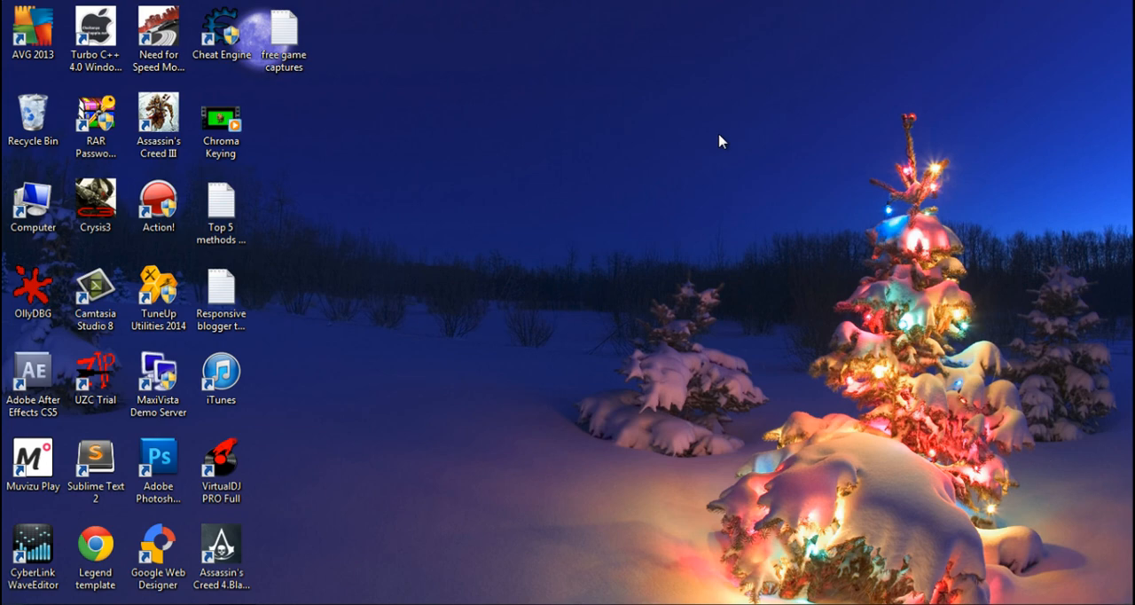